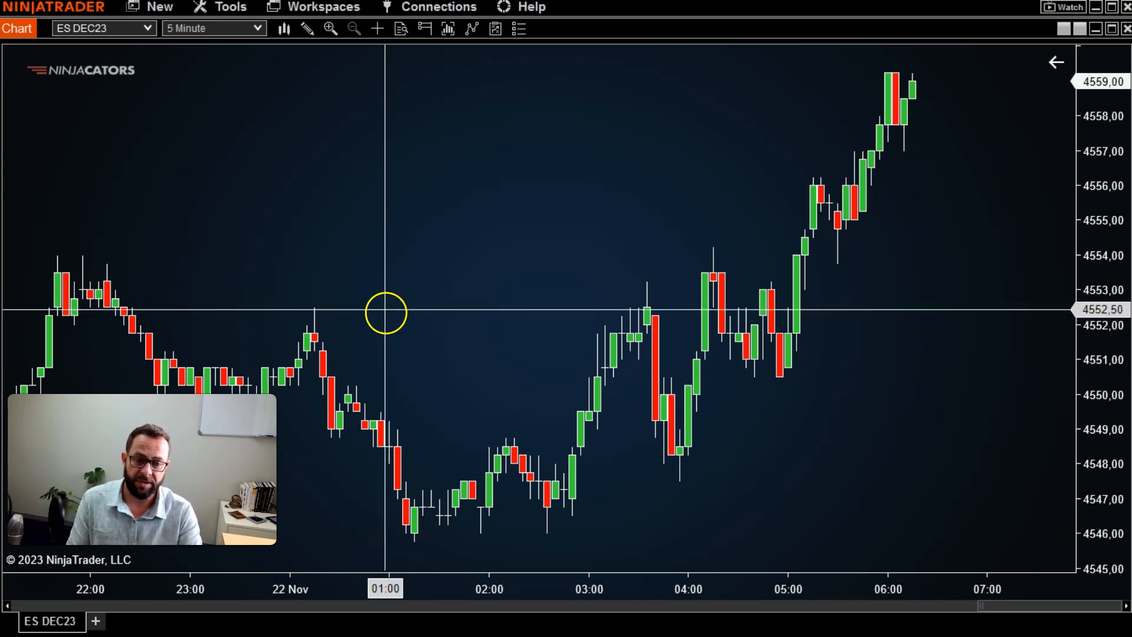
pyautogui.moveTo(242, 109)
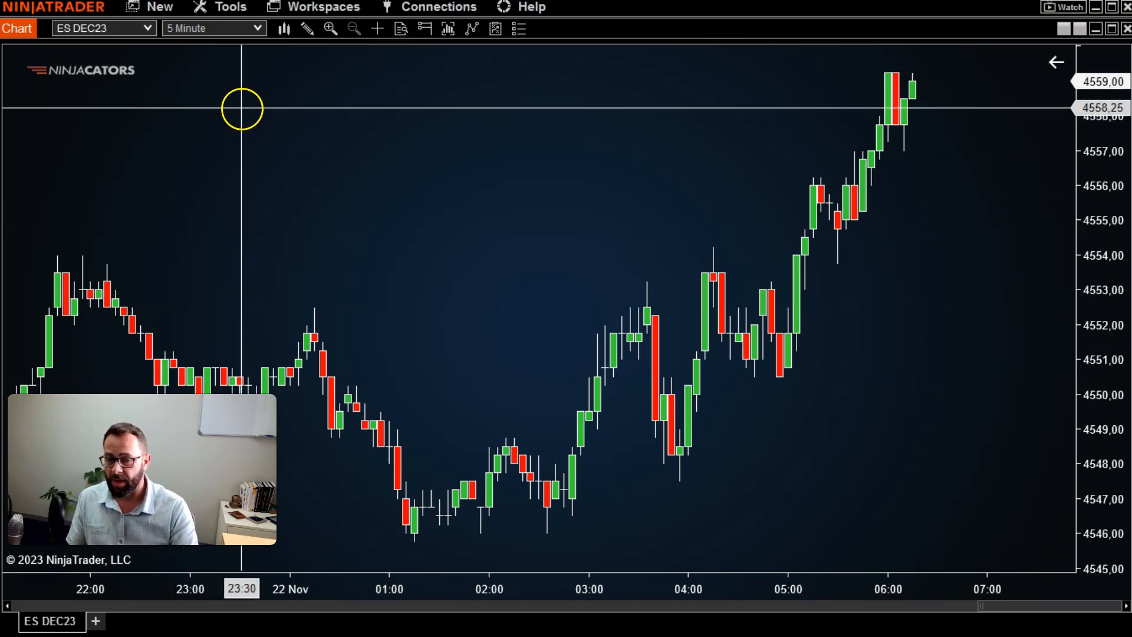
pyautogui.moveTo(289, 115)
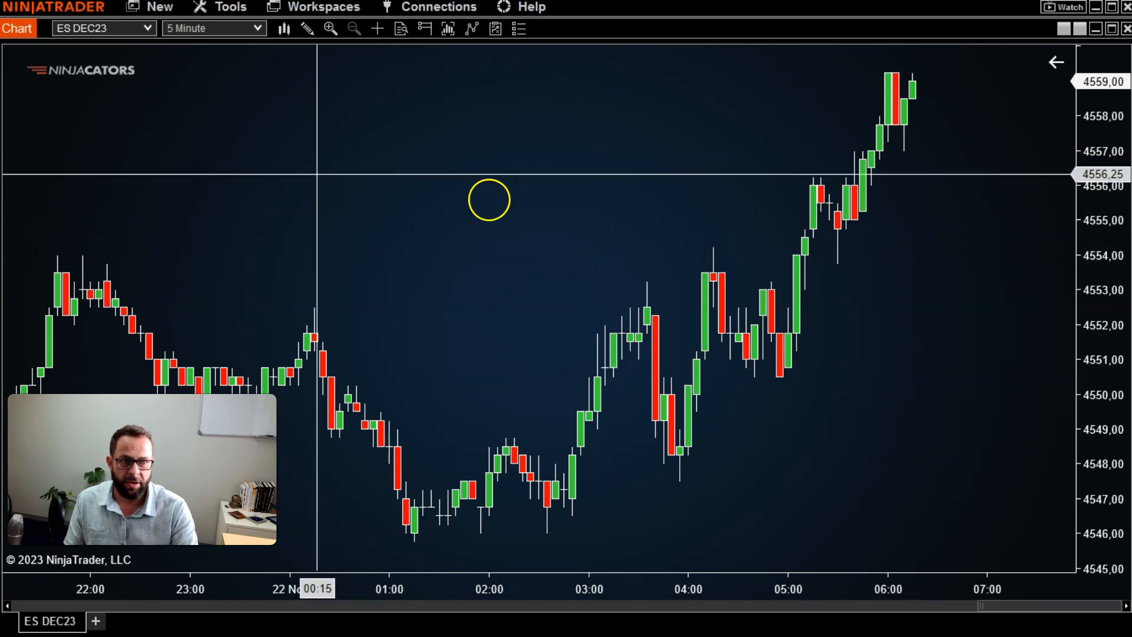
pyautogui.moveTo(259, 151)
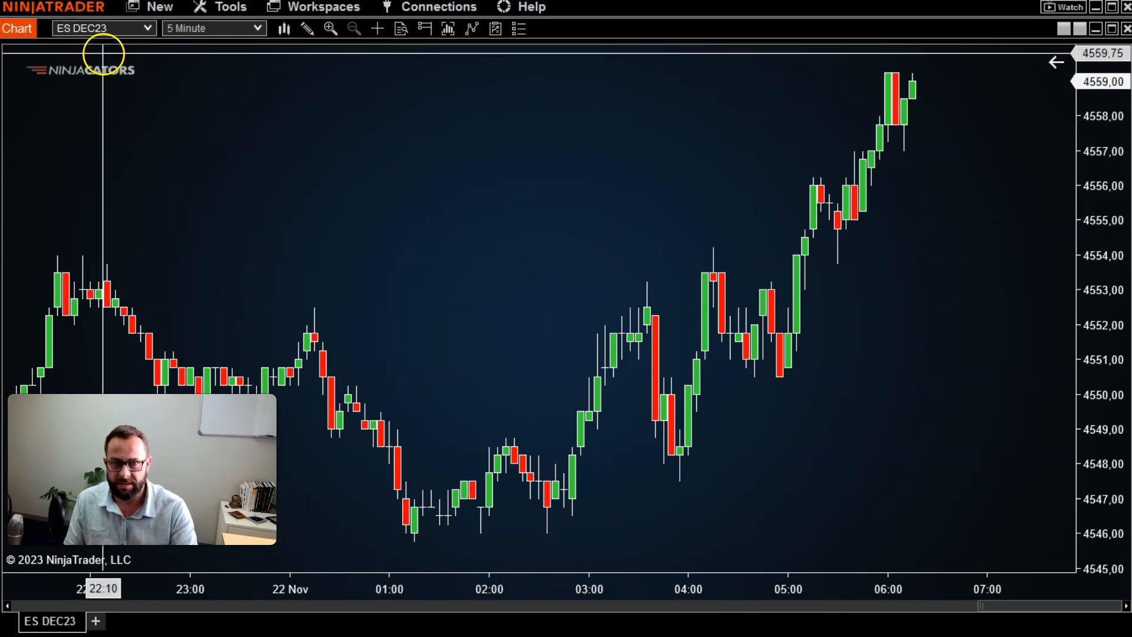
pyautogui.moveTo(341, 180)
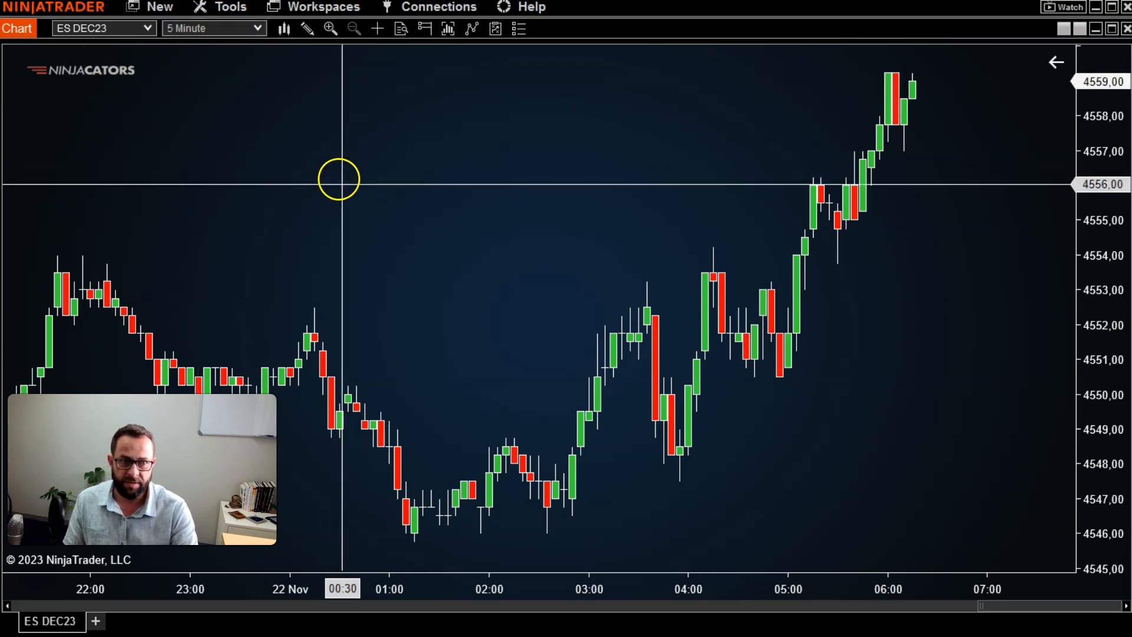
pyautogui.moveTo(345, 132)
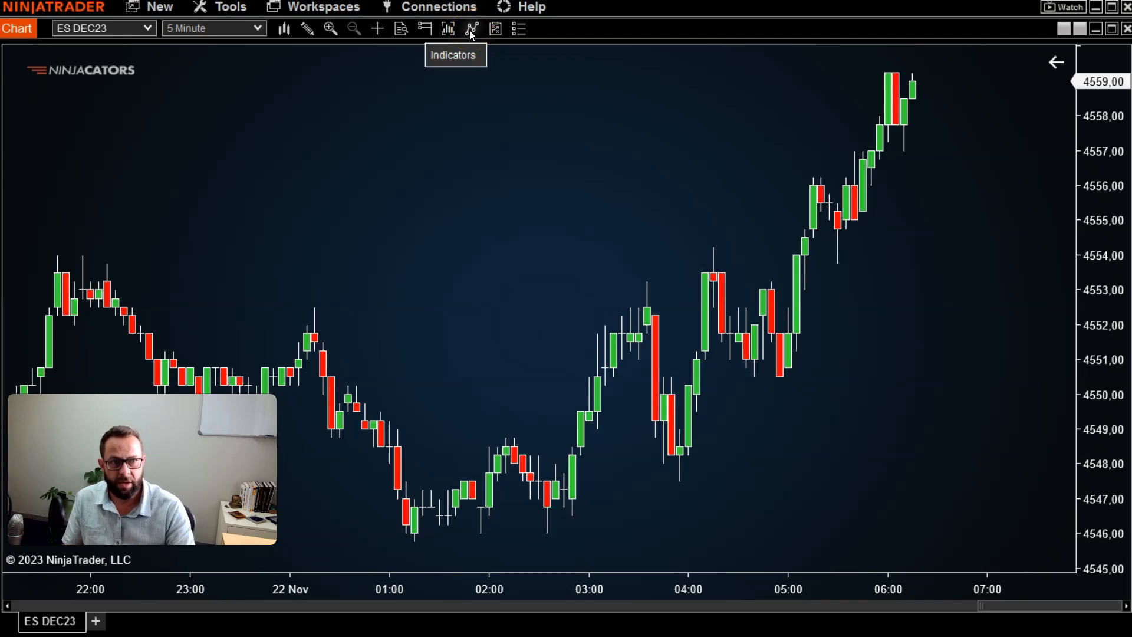
# - Select ATR in the Available indicators list to view its default properties
pyautogui.click(471, 28)
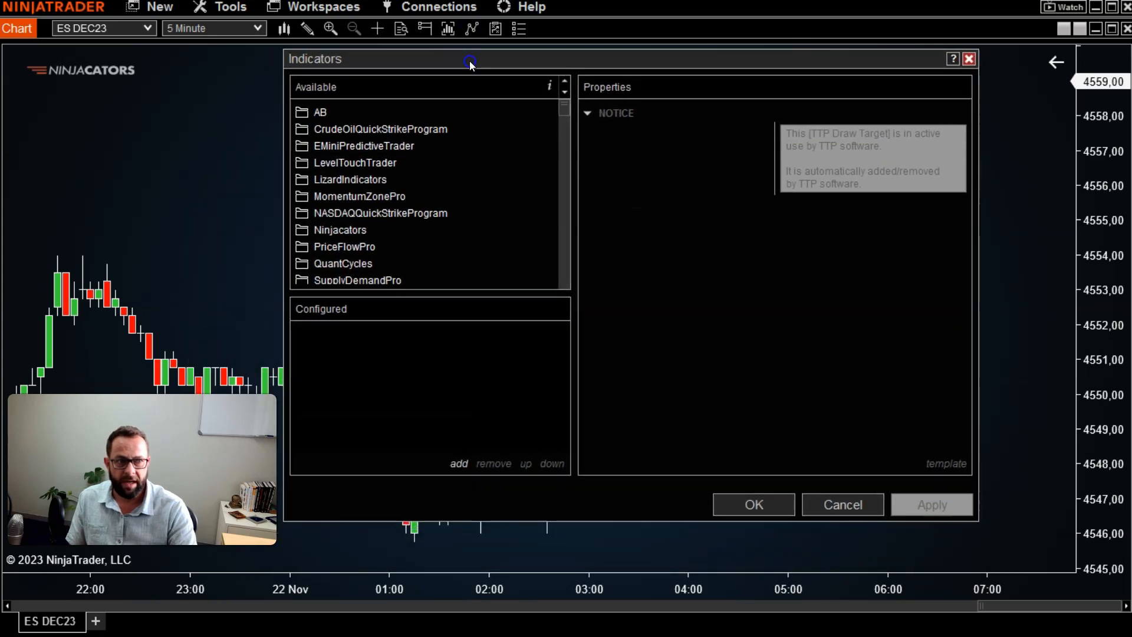
pyautogui.moveTo(623, 374)
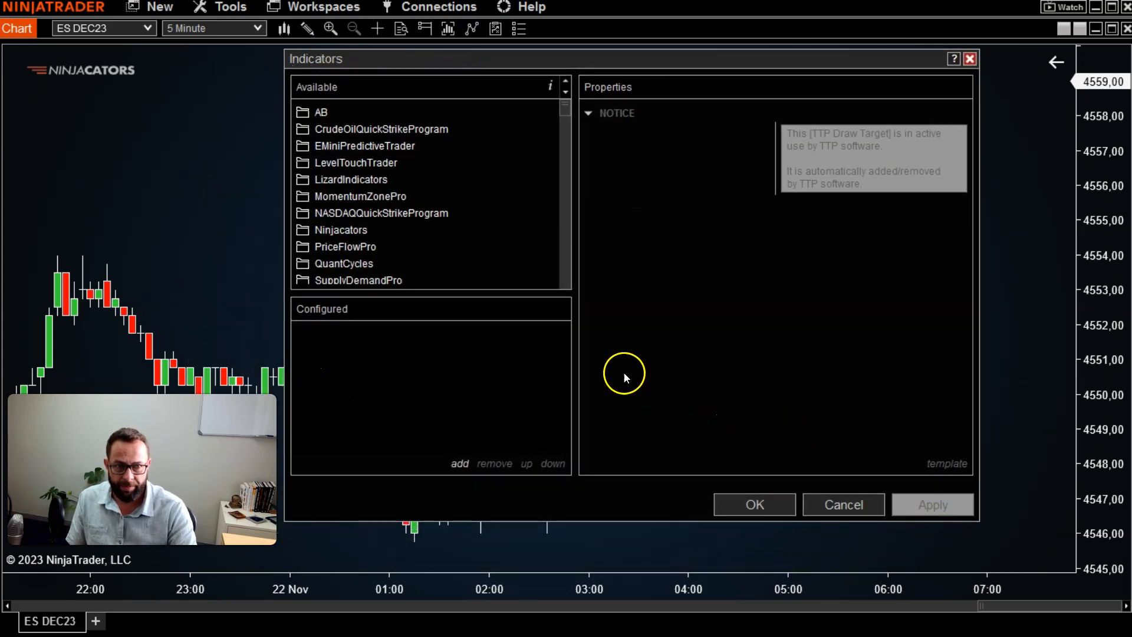
pyautogui.moveTo(402, 109)
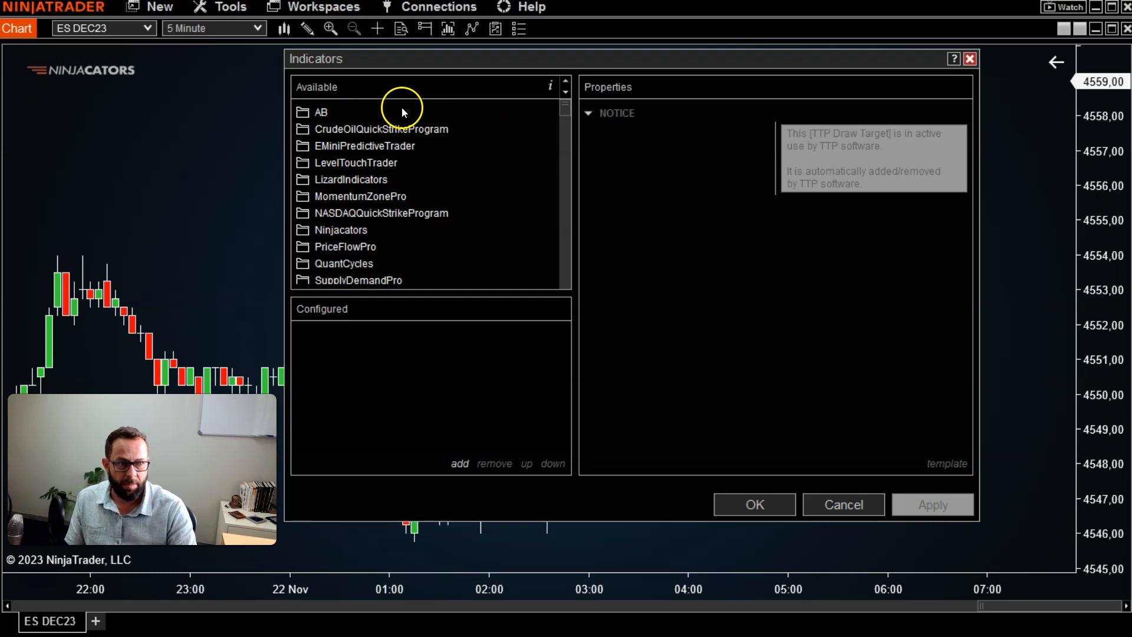
pyautogui.scroll(-3)
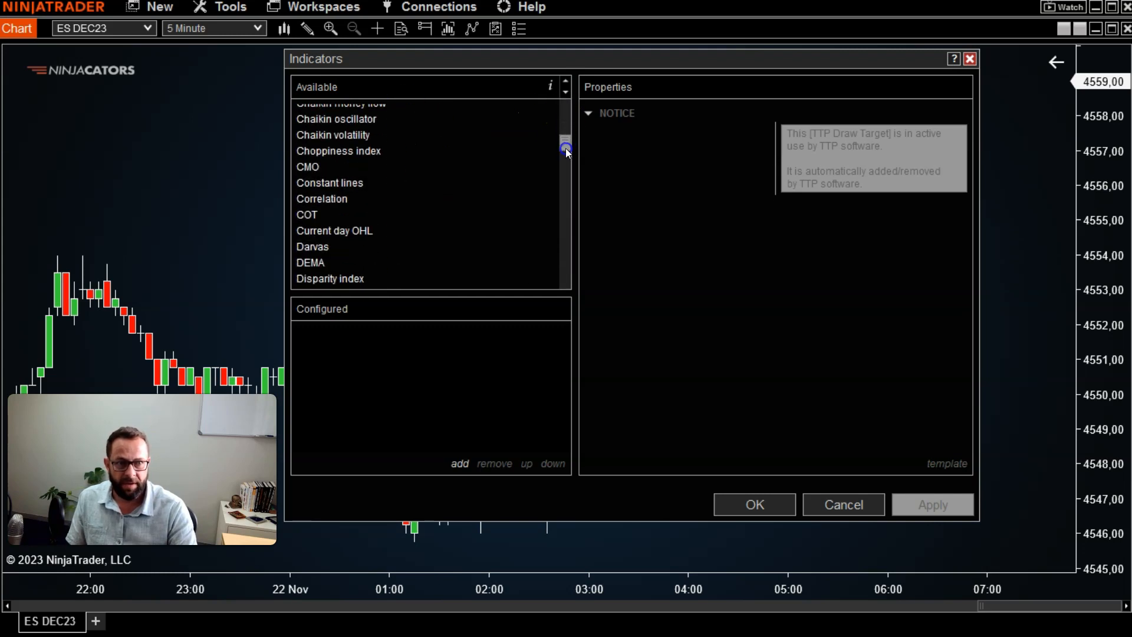
pyautogui.scroll(-3)
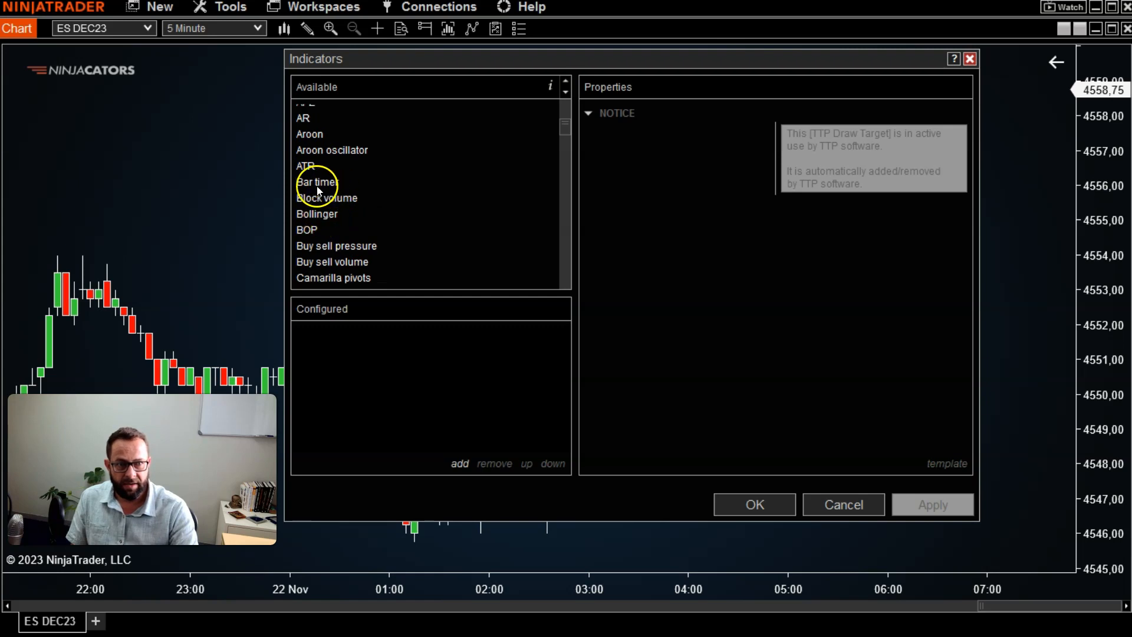
pyautogui.moveTo(311, 166)
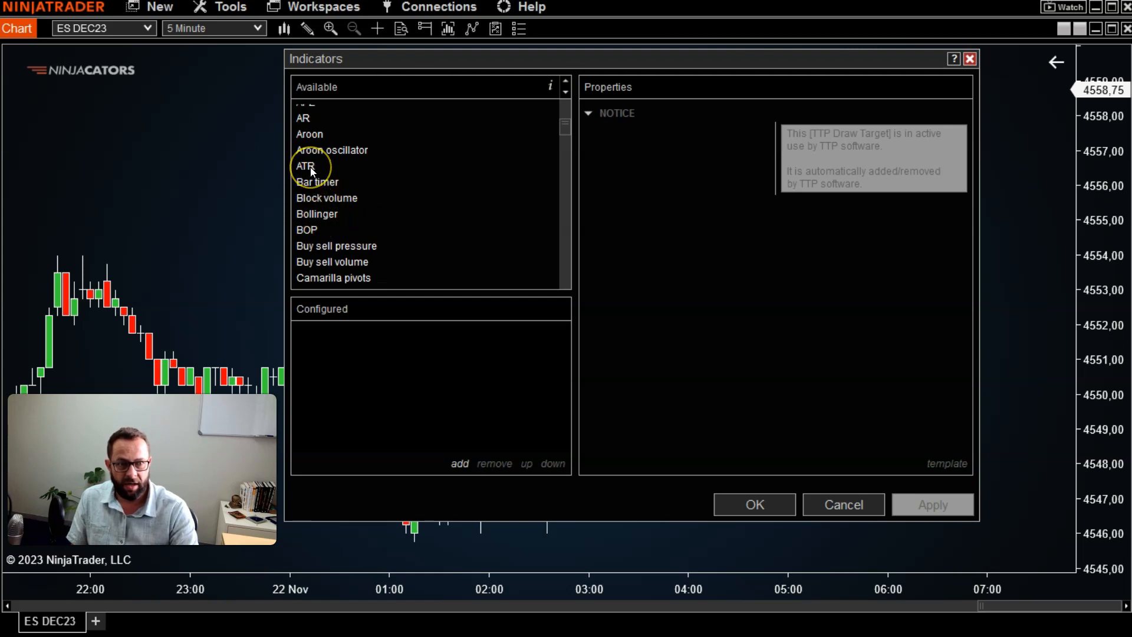
pyautogui.click(305, 167)
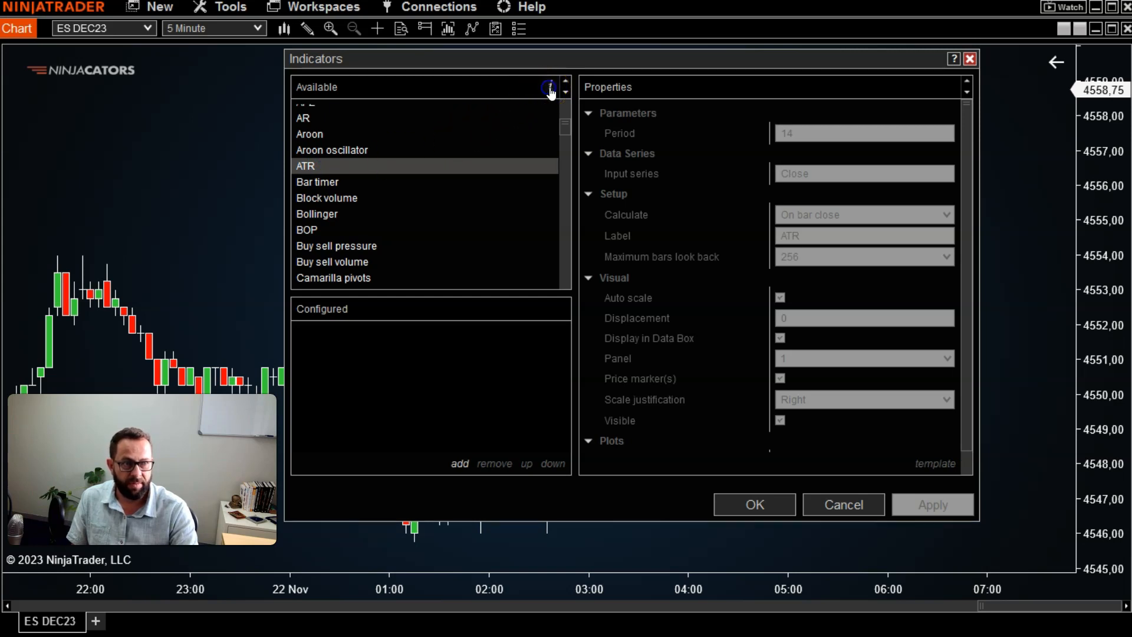
pyautogui.click(550, 86)
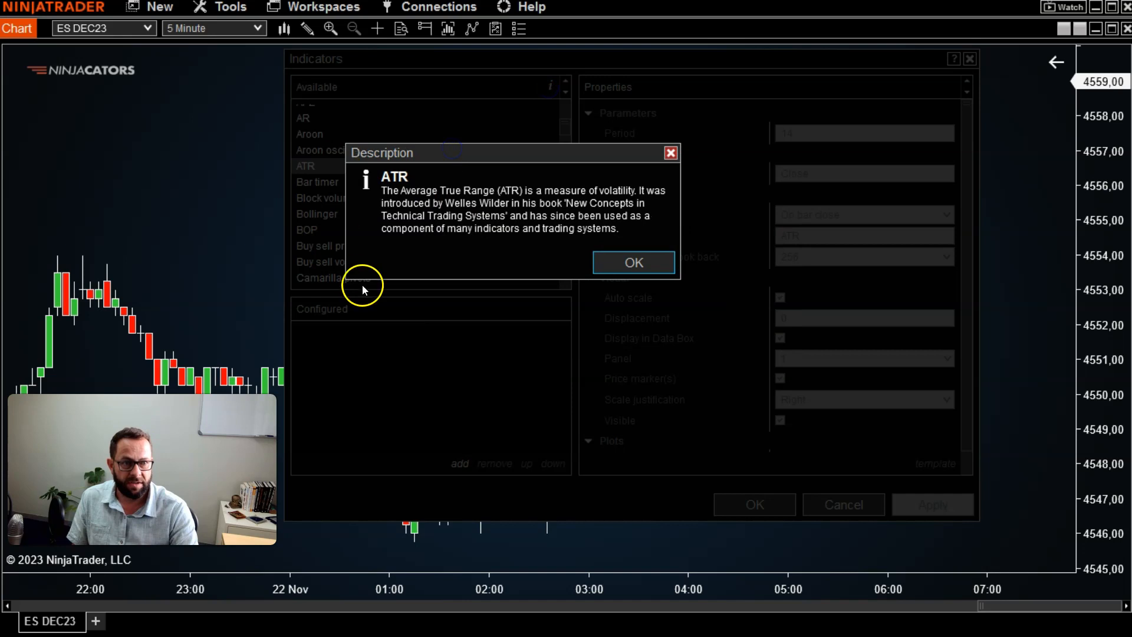
pyautogui.moveTo(578, 251)
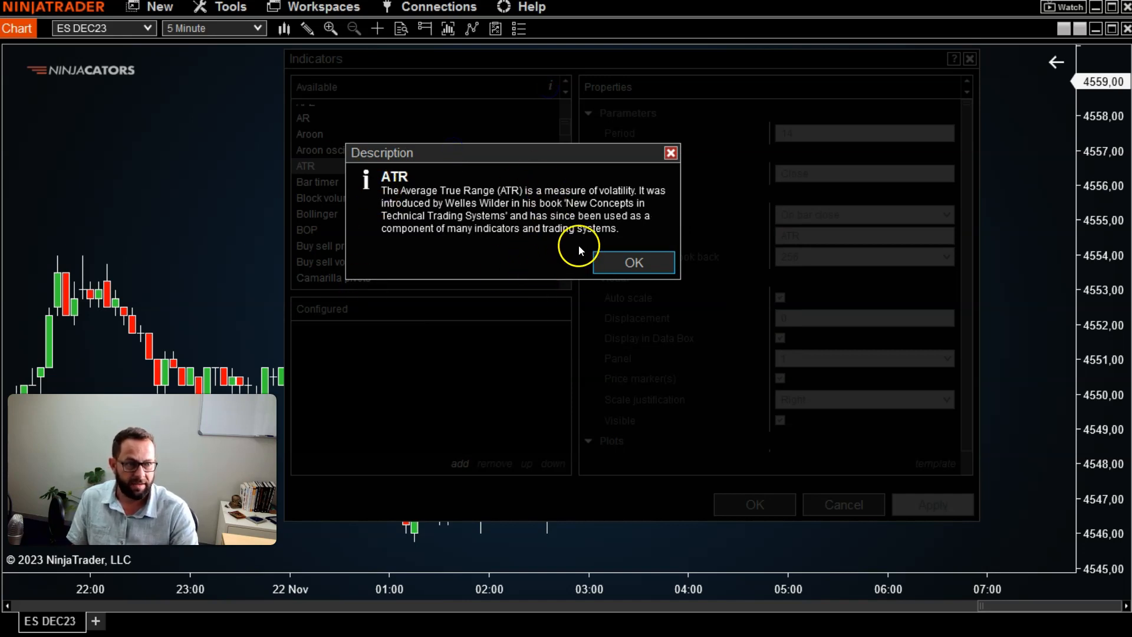
pyautogui.moveTo(661, 174)
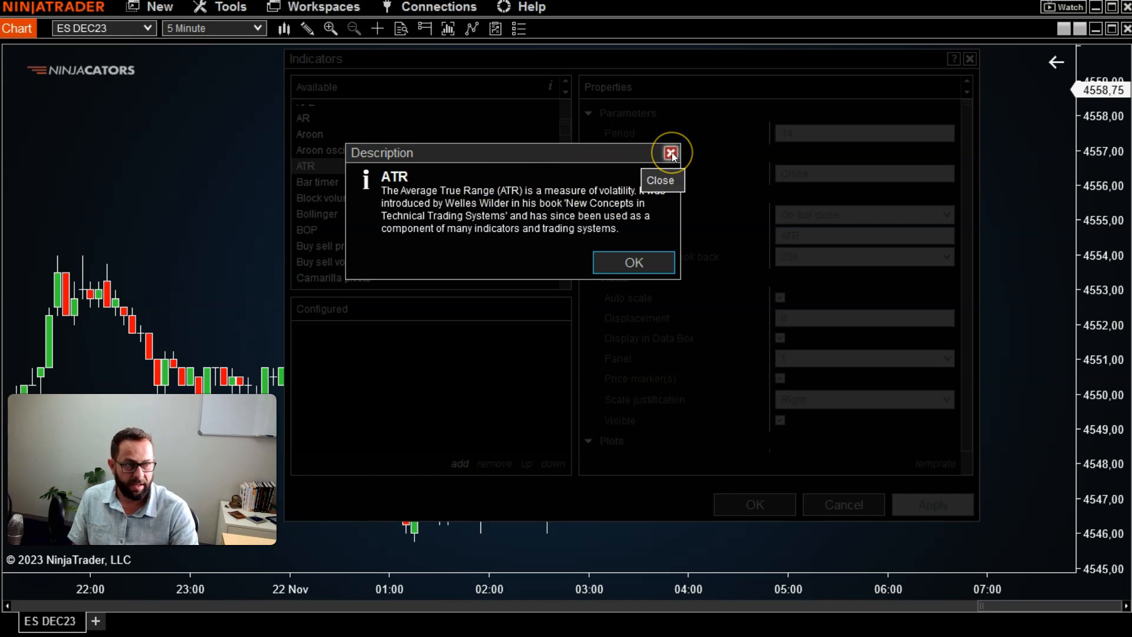
pyautogui.click(671, 153)
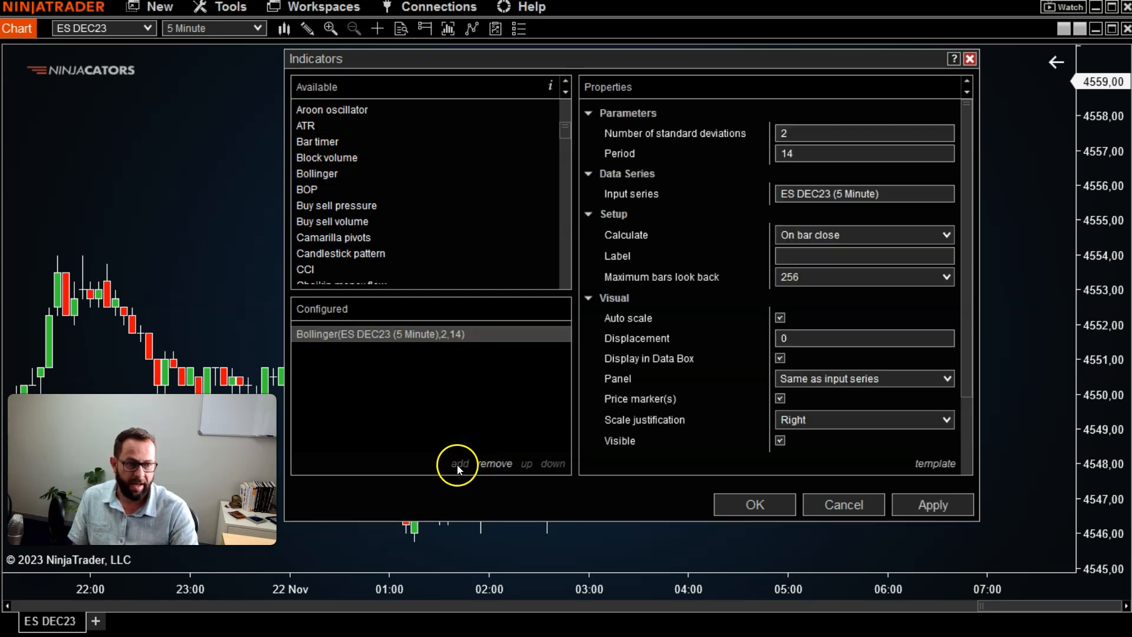
pyautogui.moveTo(357, 405)
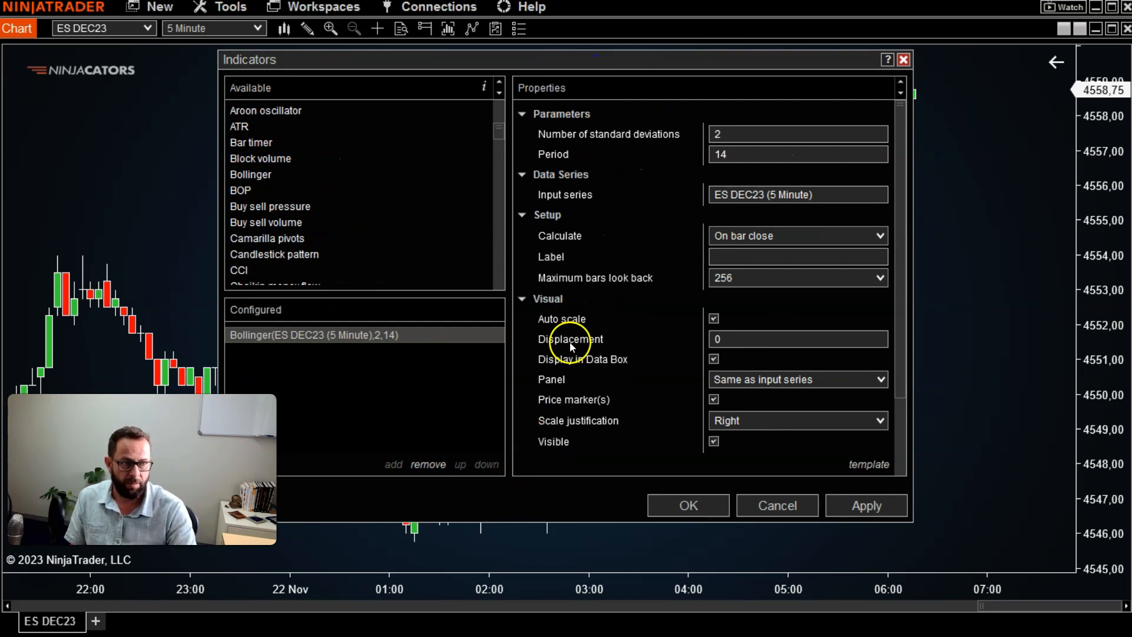
# - Add Bollinger (2, 14) and review its upper, middle and lower band plot settings
pyautogui.click(797, 194)
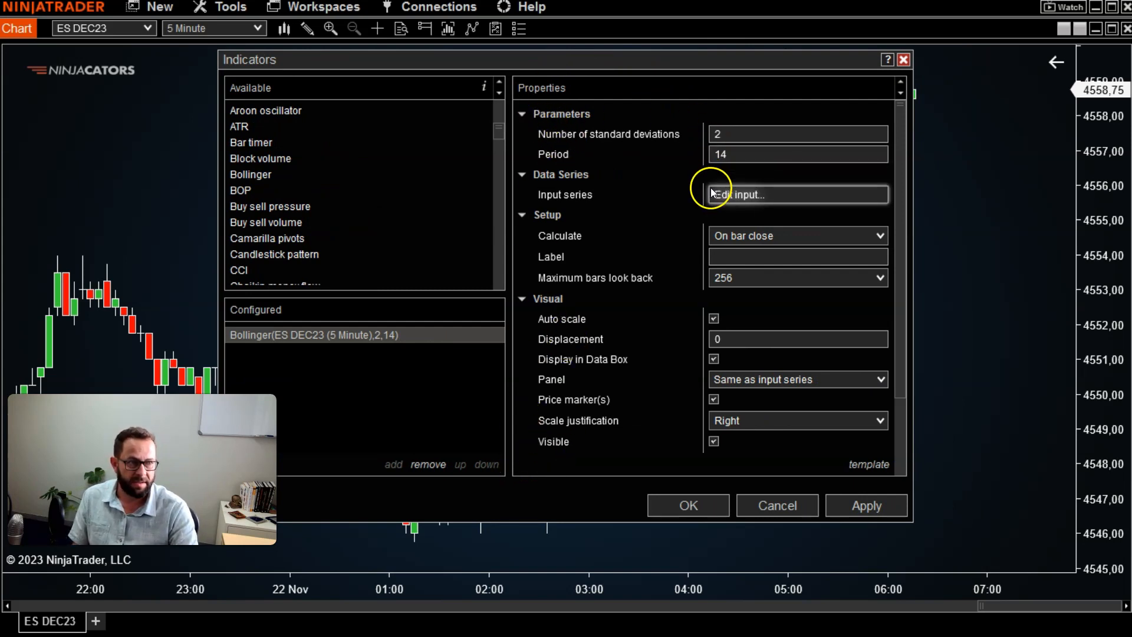
pyautogui.click(796, 194)
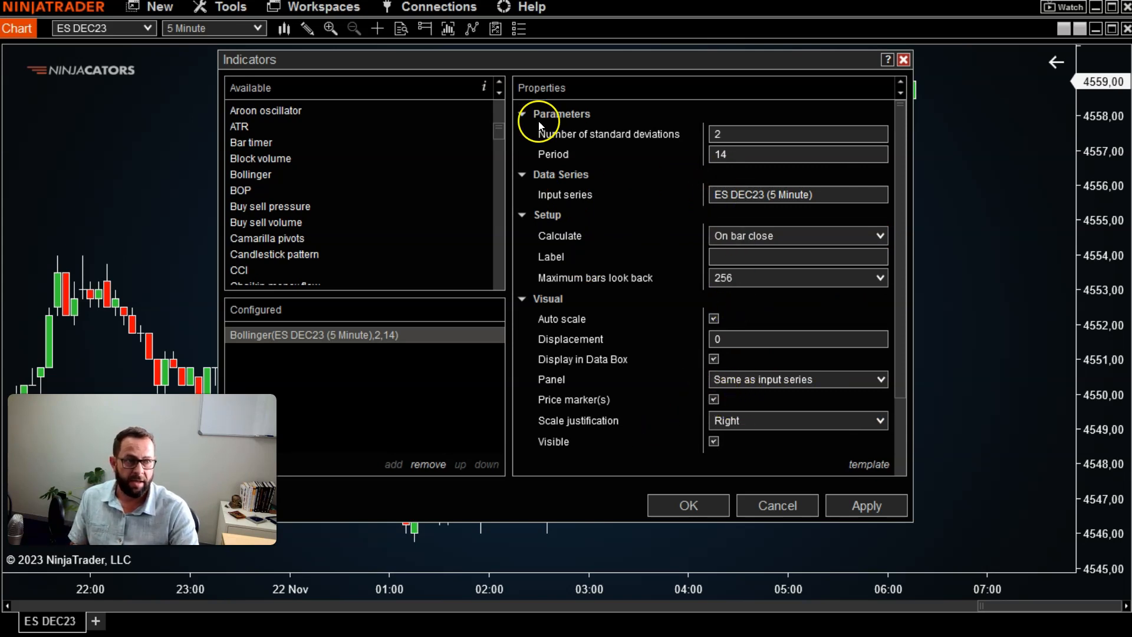
pyautogui.click(522, 114)
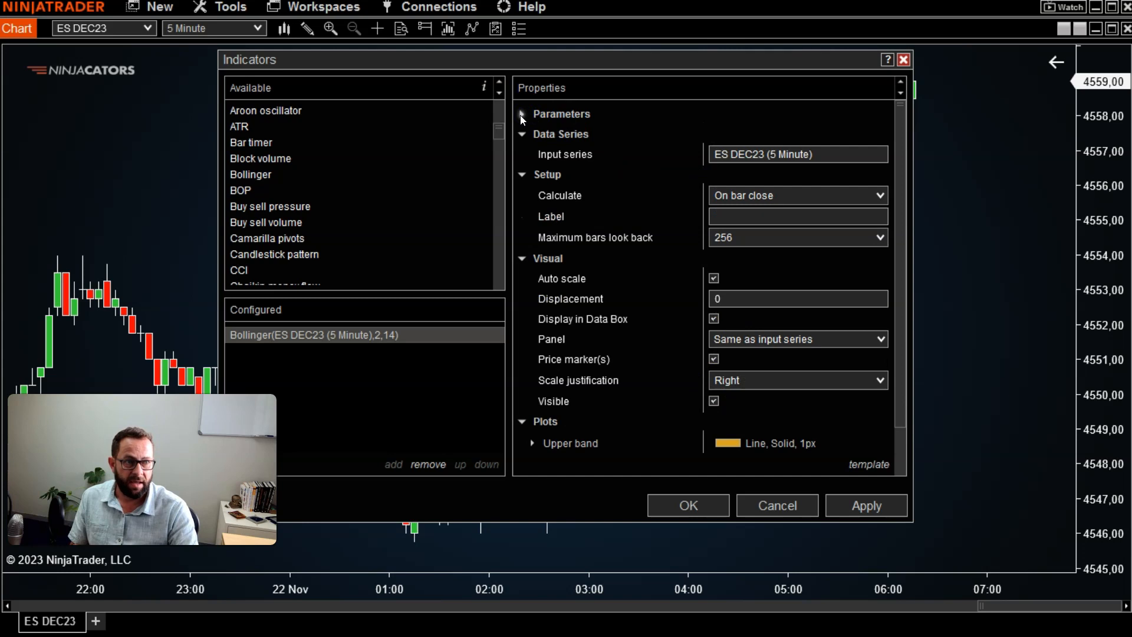
pyautogui.click(521, 113)
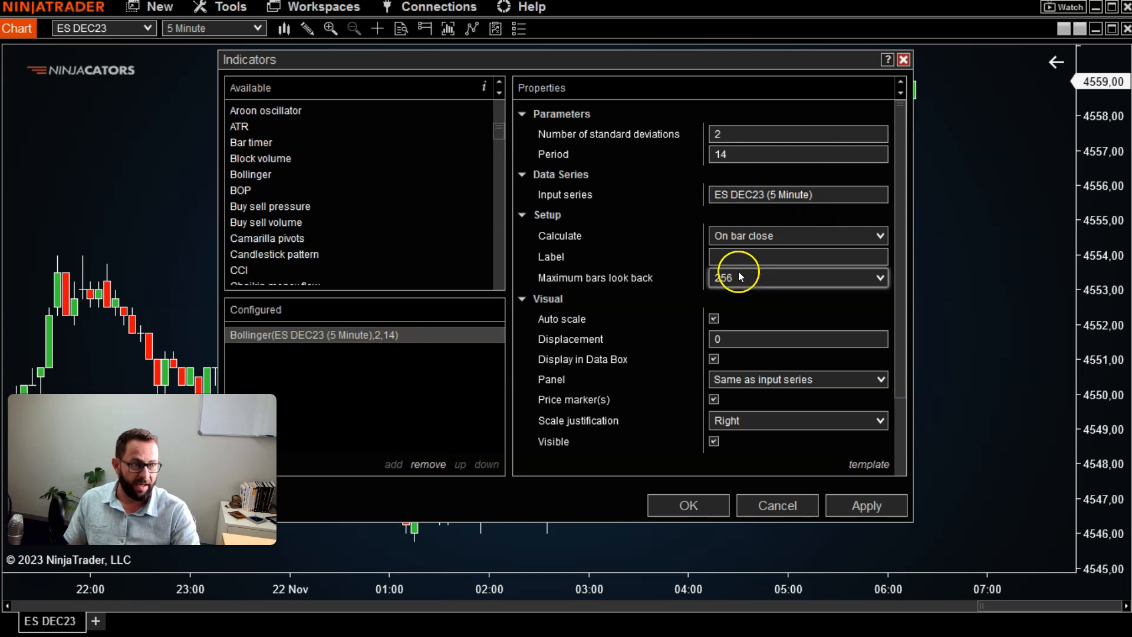
pyautogui.scroll(-3)
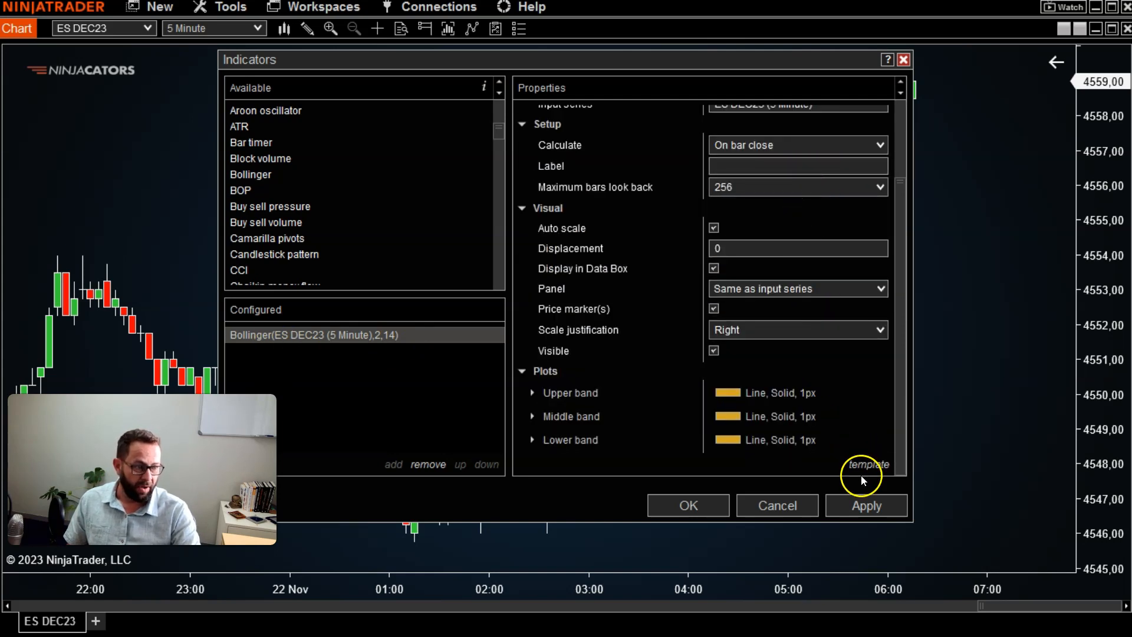
# - Set the upper Bollinger band's plot color to CornflowerBlue
pyautogui.click(866, 506)
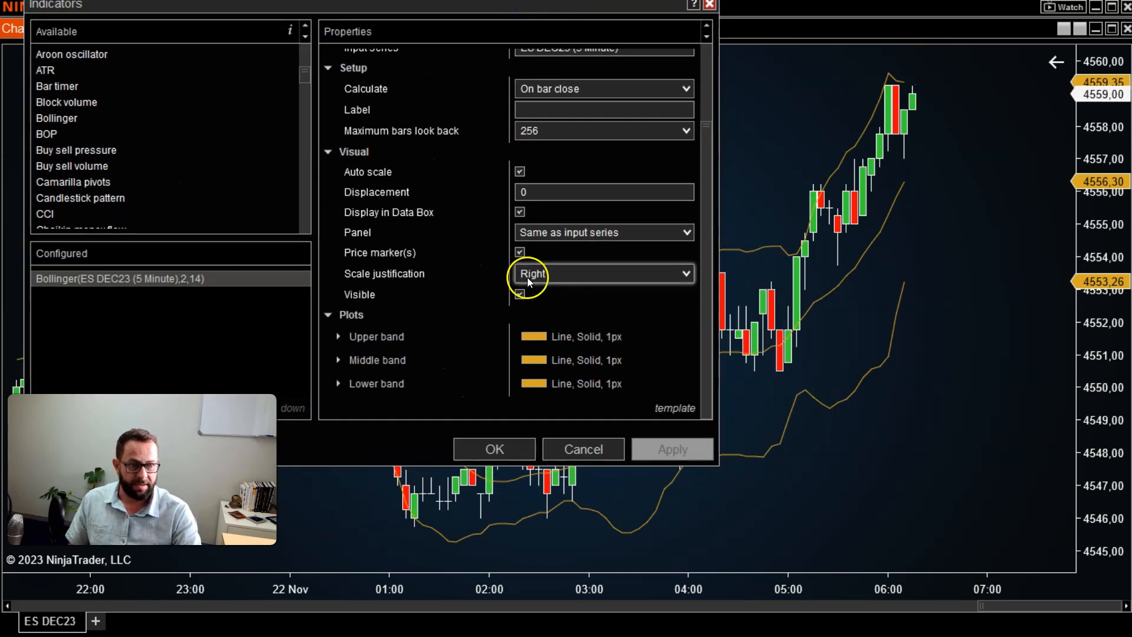
pyautogui.click(340, 336)
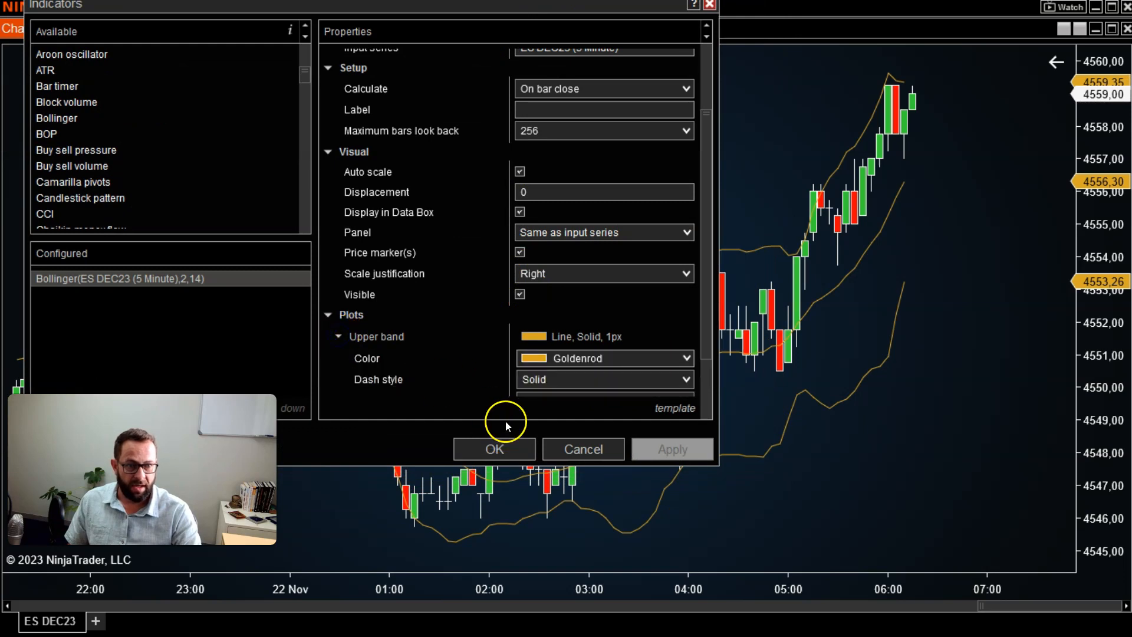
pyautogui.scroll(-3)
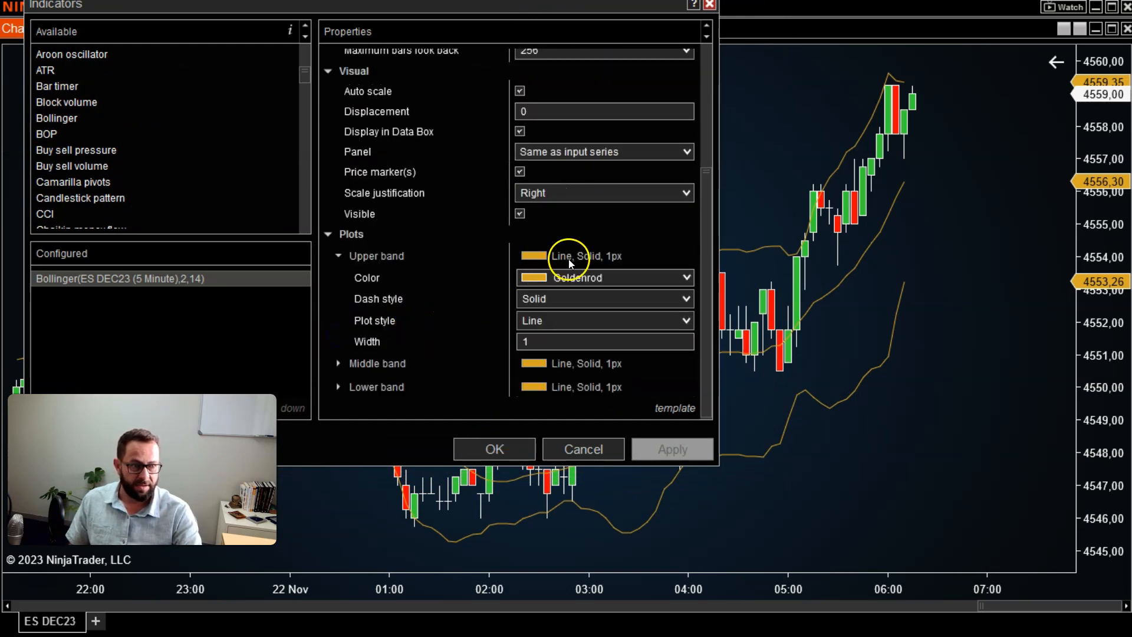
pyautogui.click(686, 277)
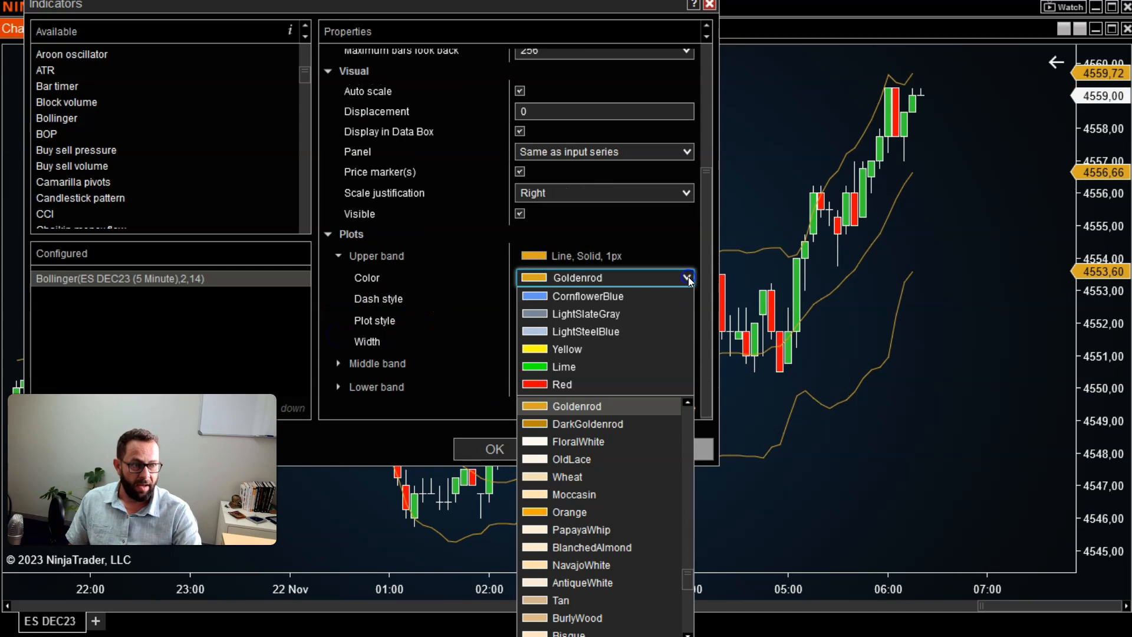
pyautogui.click(588, 296)
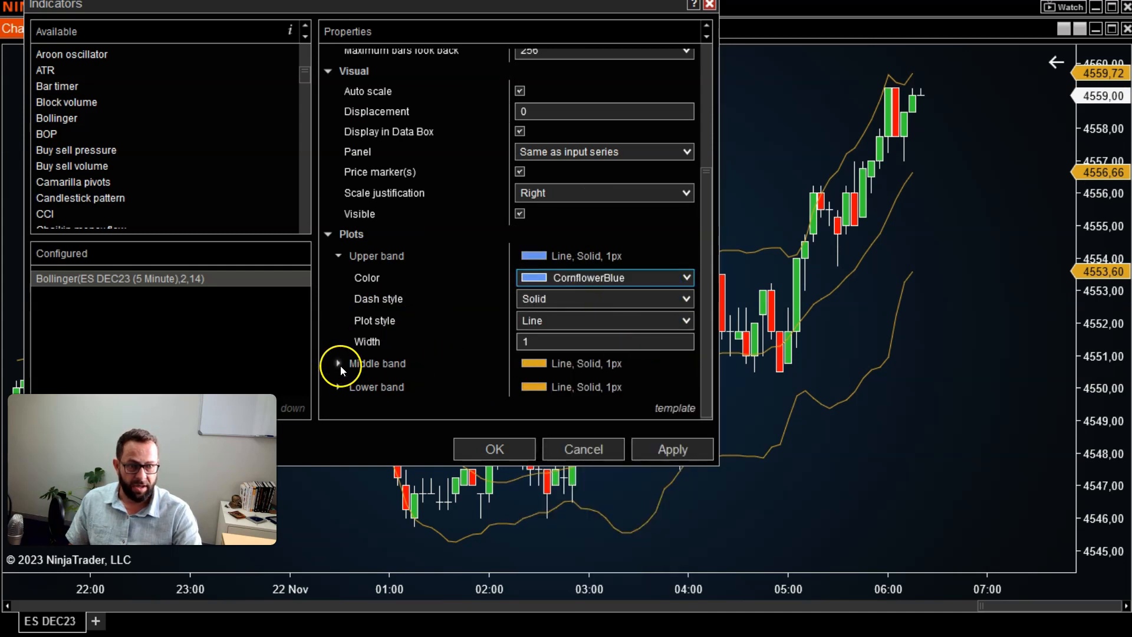
# - Make the middle band FloralWhite and the lower band CornflowerBlue, and apply
pyautogui.click(686, 385)
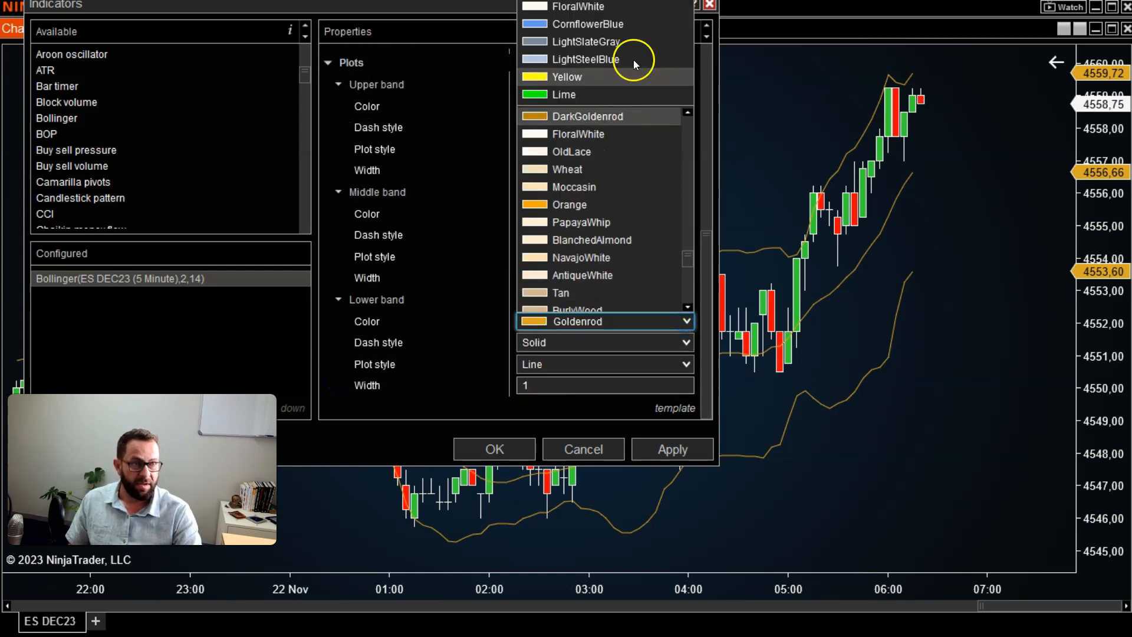
pyautogui.click(671, 448)
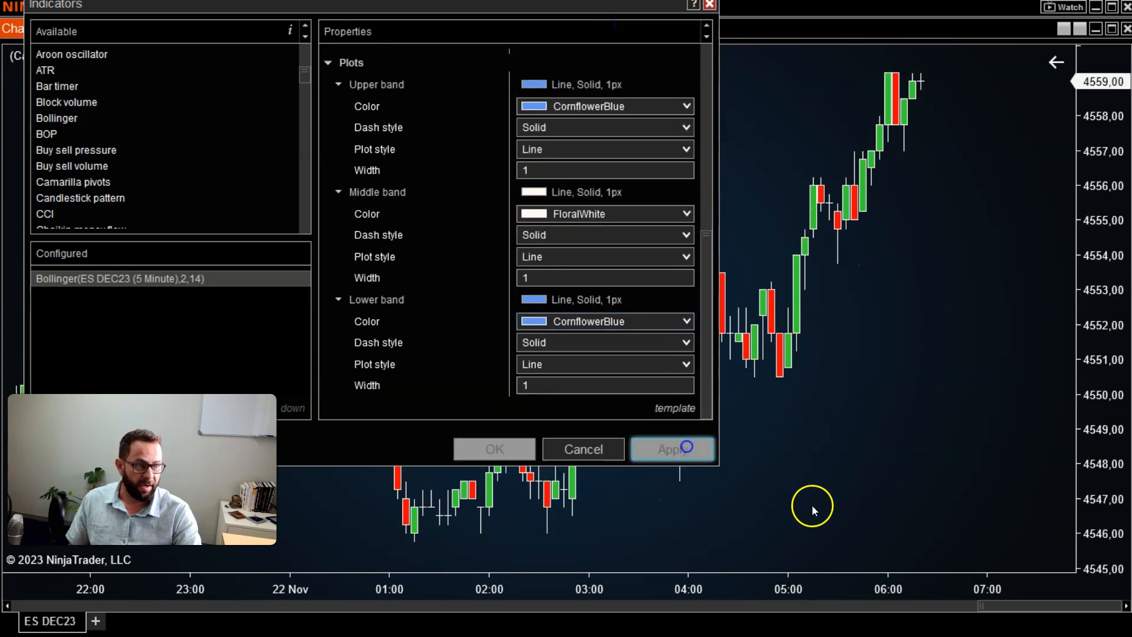
pyautogui.click(671, 450)
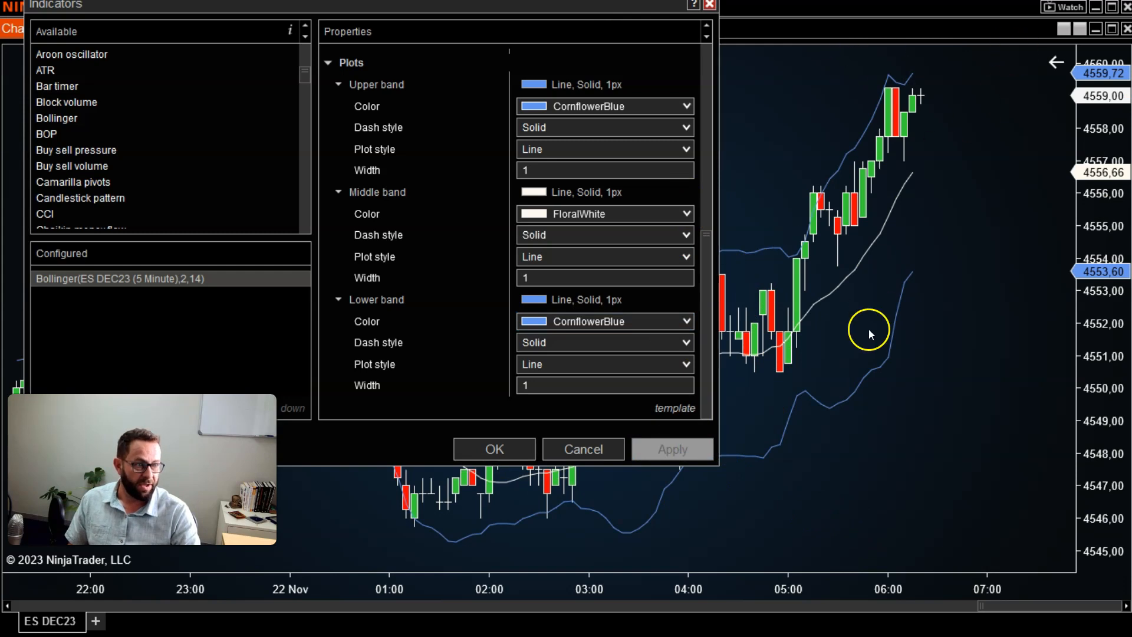
pyautogui.moveTo(590, 38)
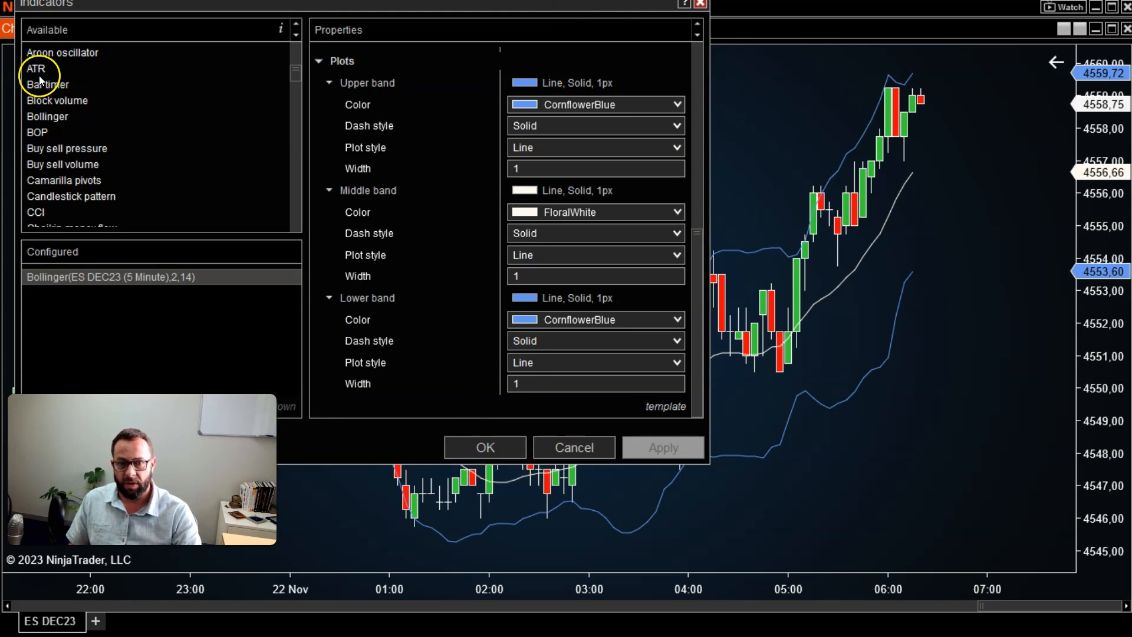
pyautogui.moveTo(144, 325)
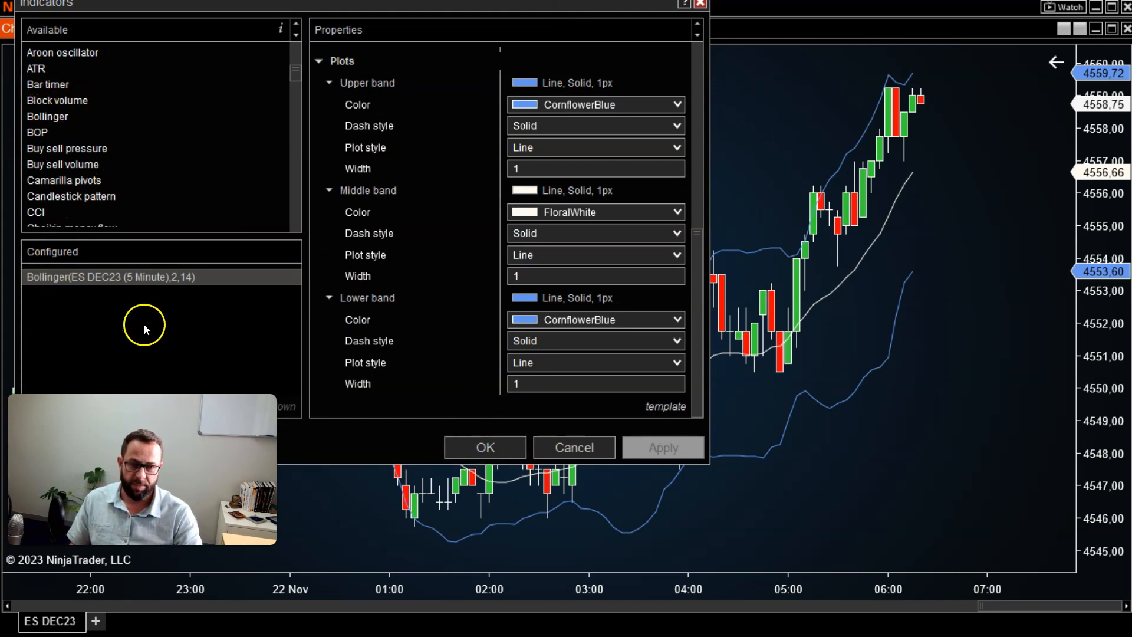
pyautogui.moveTo(270, 323)
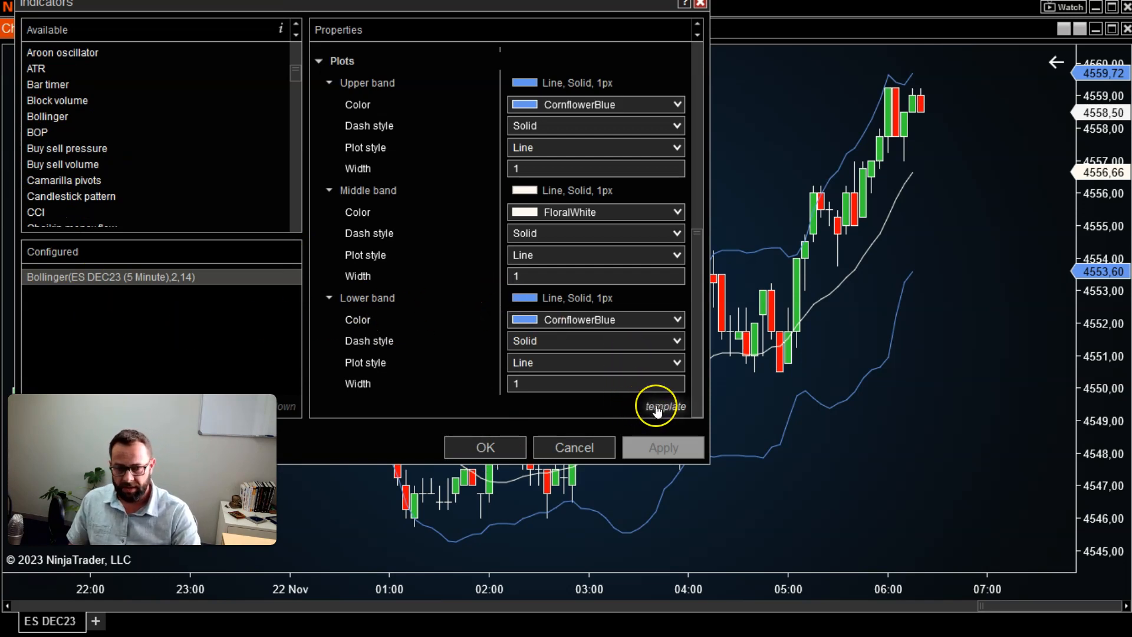
# - Choose the template save option in the Bollinger Properties panel
pyautogui.click(664, 406)
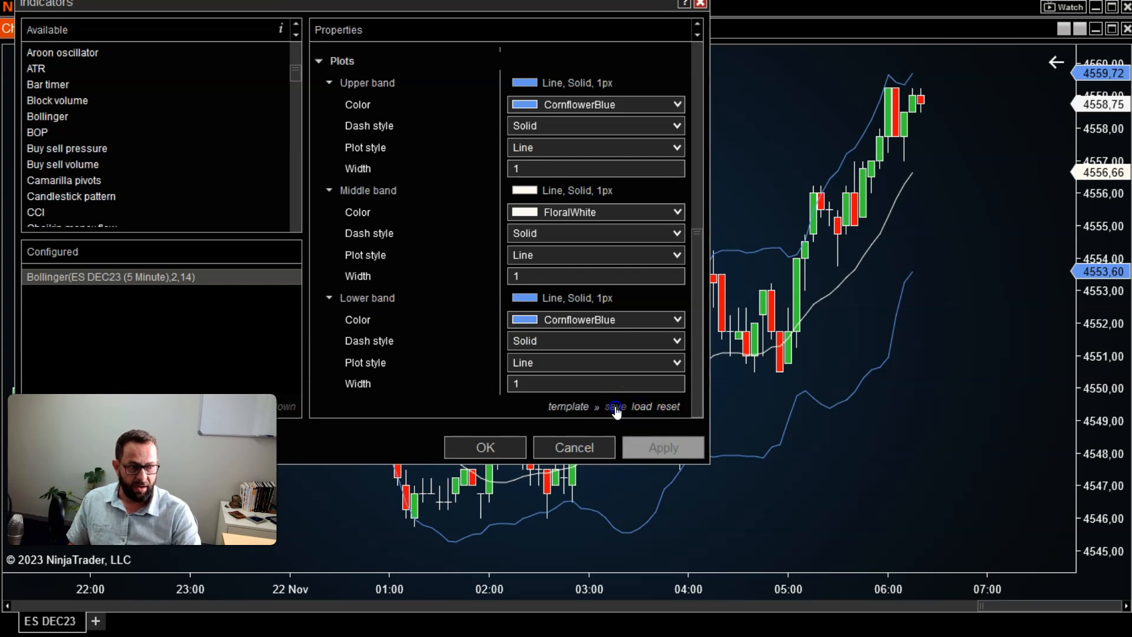
pyautogui.click(615, 406)
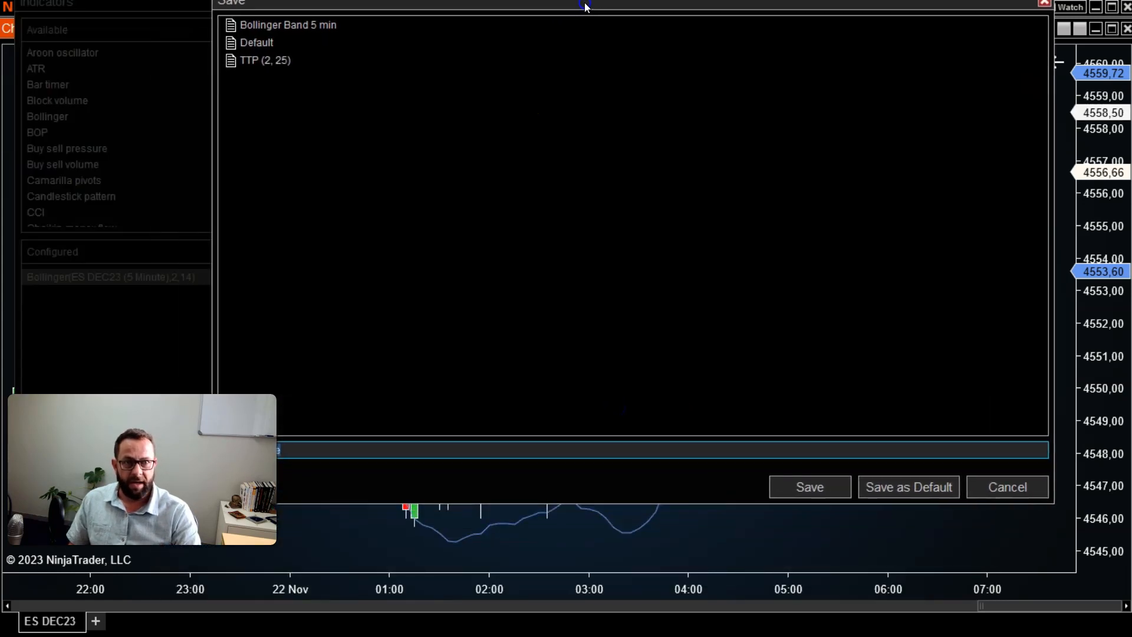
# - Overwrite the 'Bollinger Band 5 min' template with these settings, confirming the replacement
pyautogui.click(287, 24)
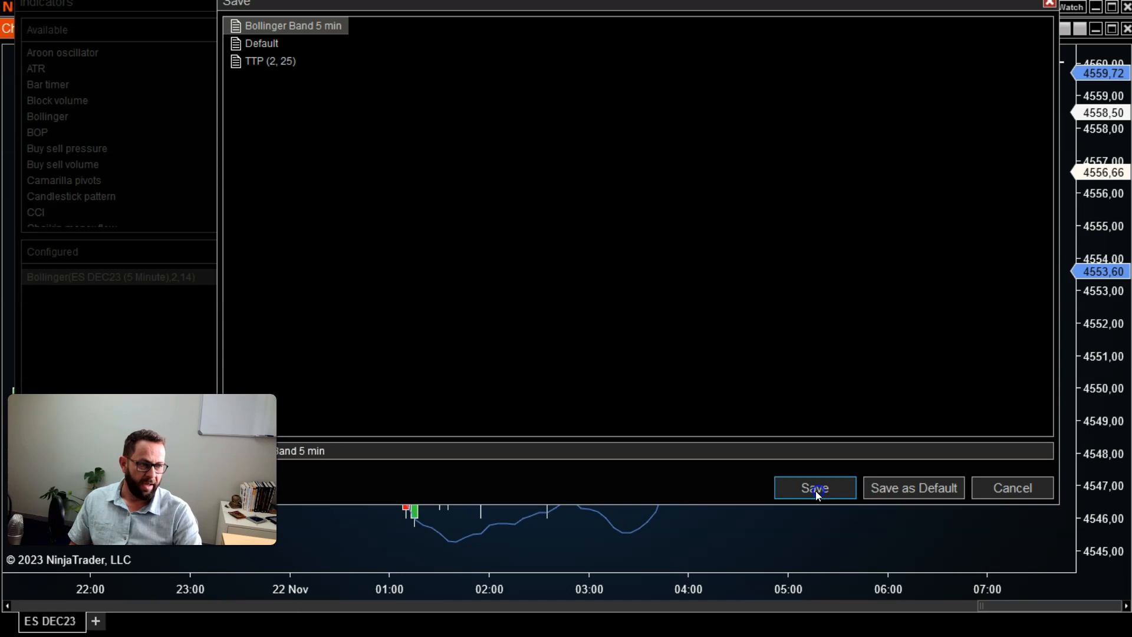
pyautogui.click(815, 488)
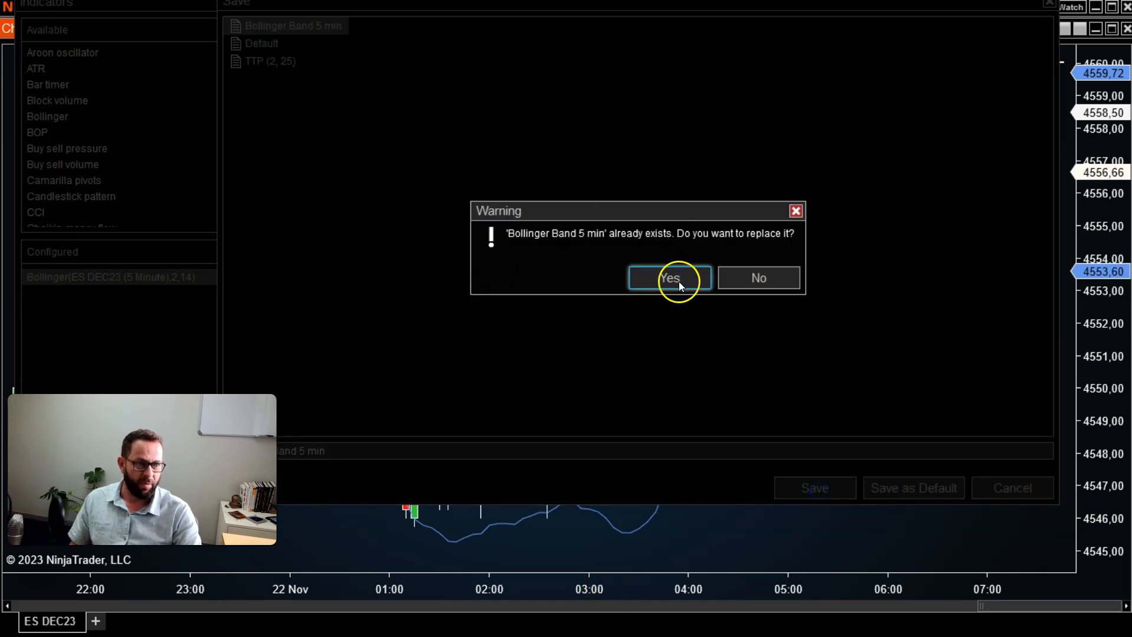
pyautogui.click(669, 278)
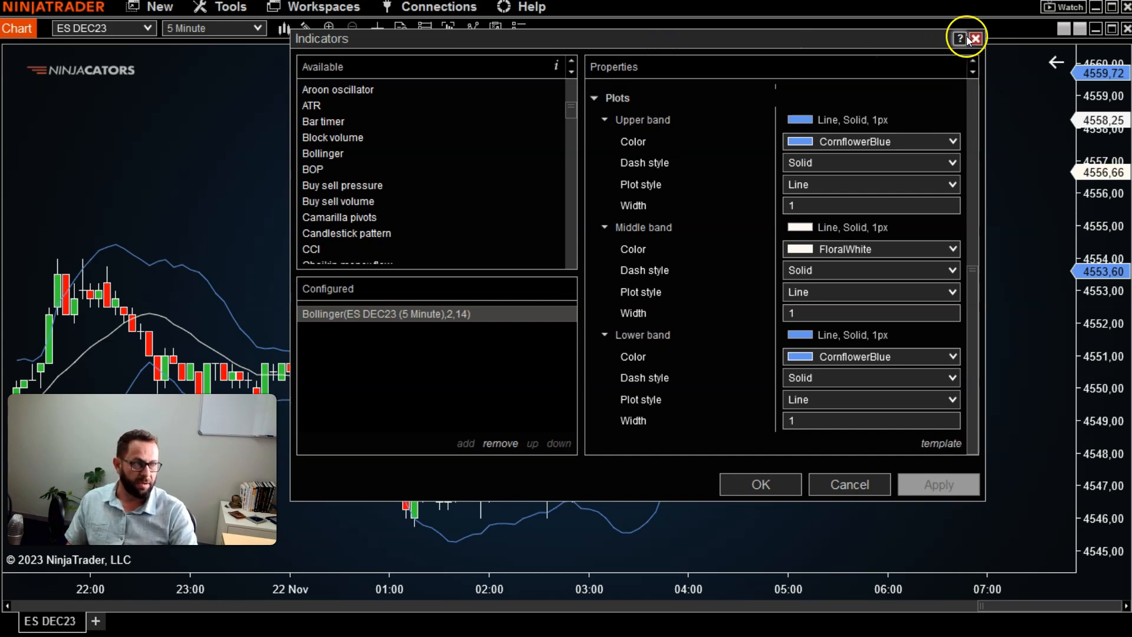
# - Close the Indicators window, leaving the recolored bands on the ES DEC23 chart
pyautogui.click(974, 37)
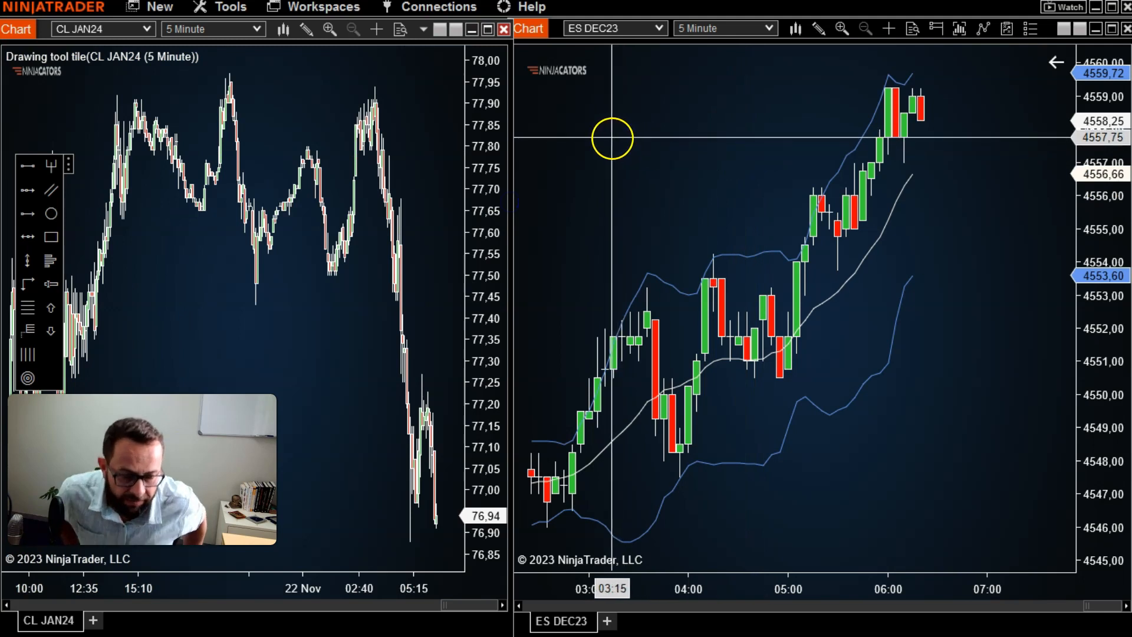
pyautogui.moveTo(607, 136)
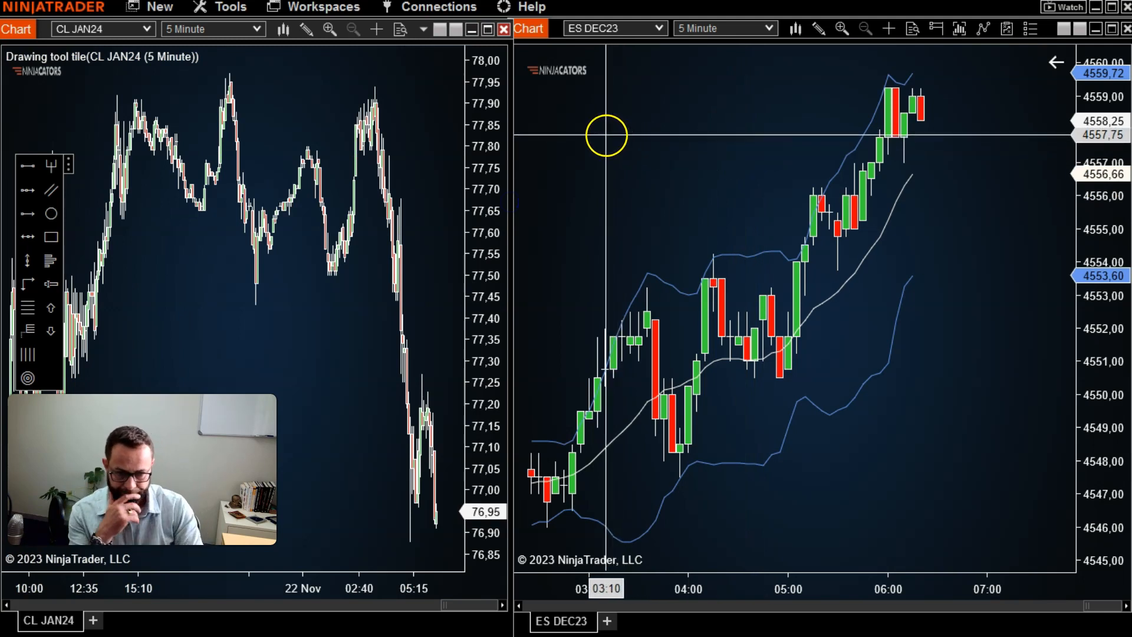
pyautogui.moveTo(665, 184)
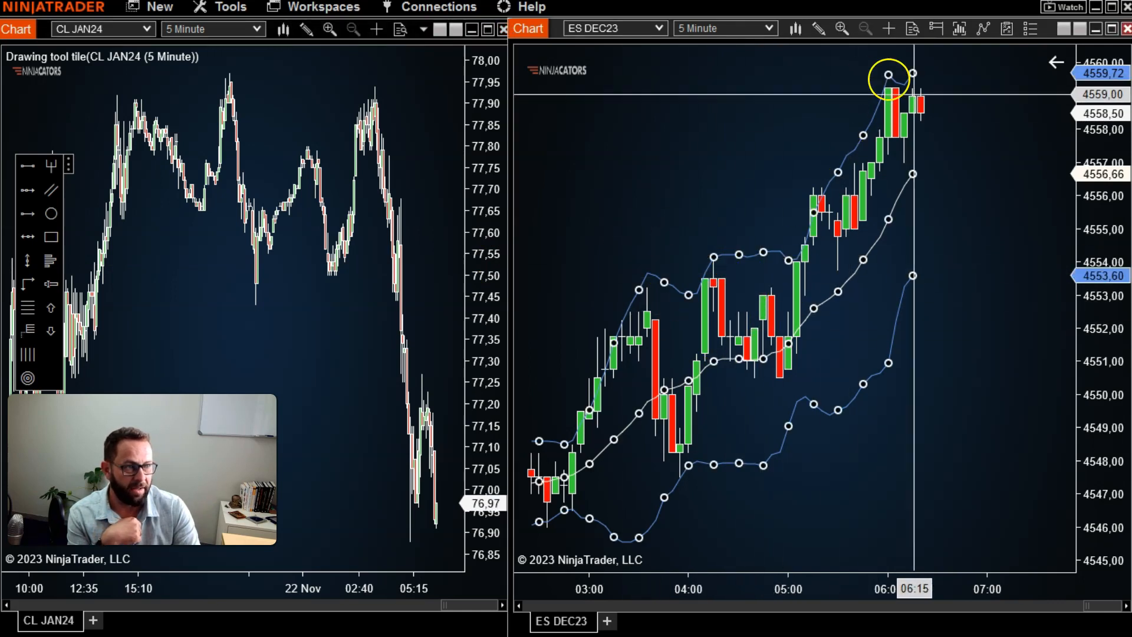
pyautogui.moveTo(738, 254)
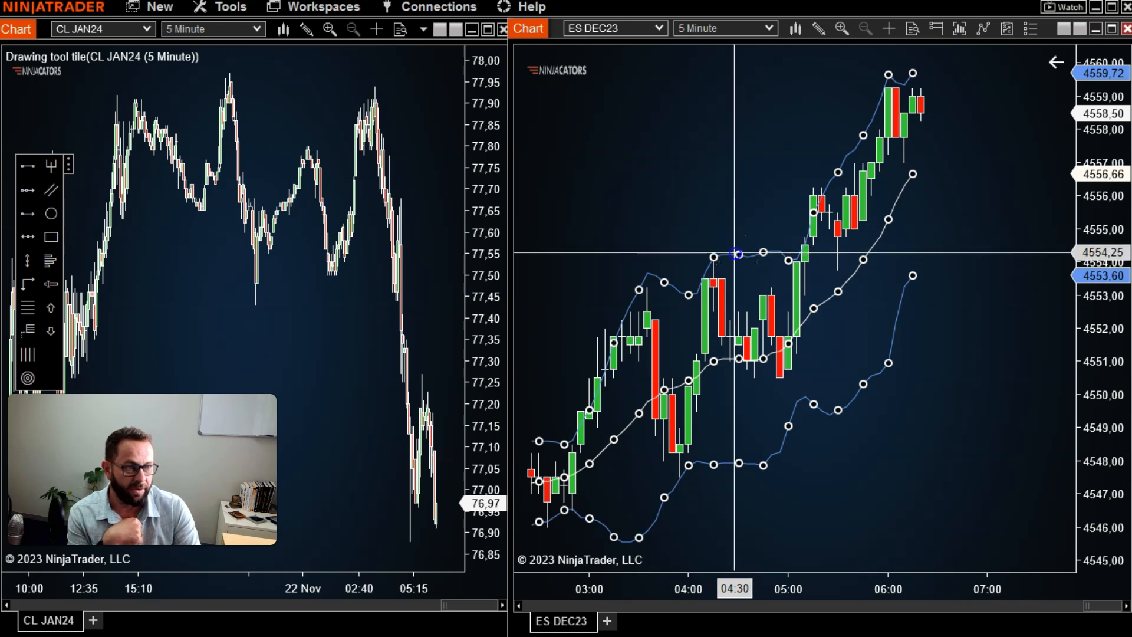
pyautogui.moveTo(258, 134)
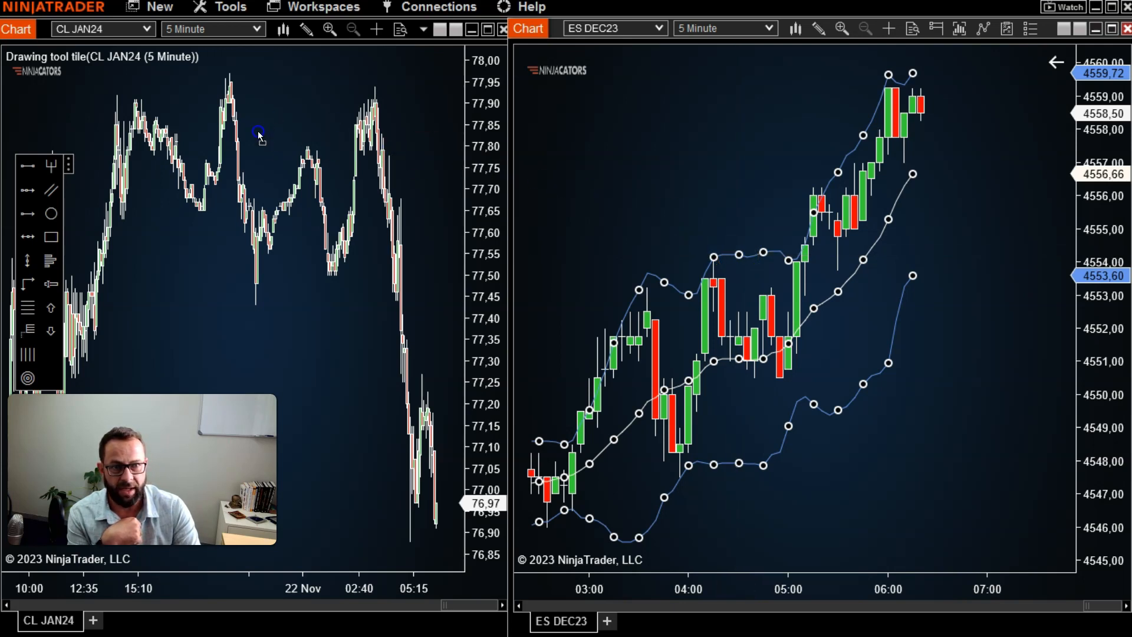